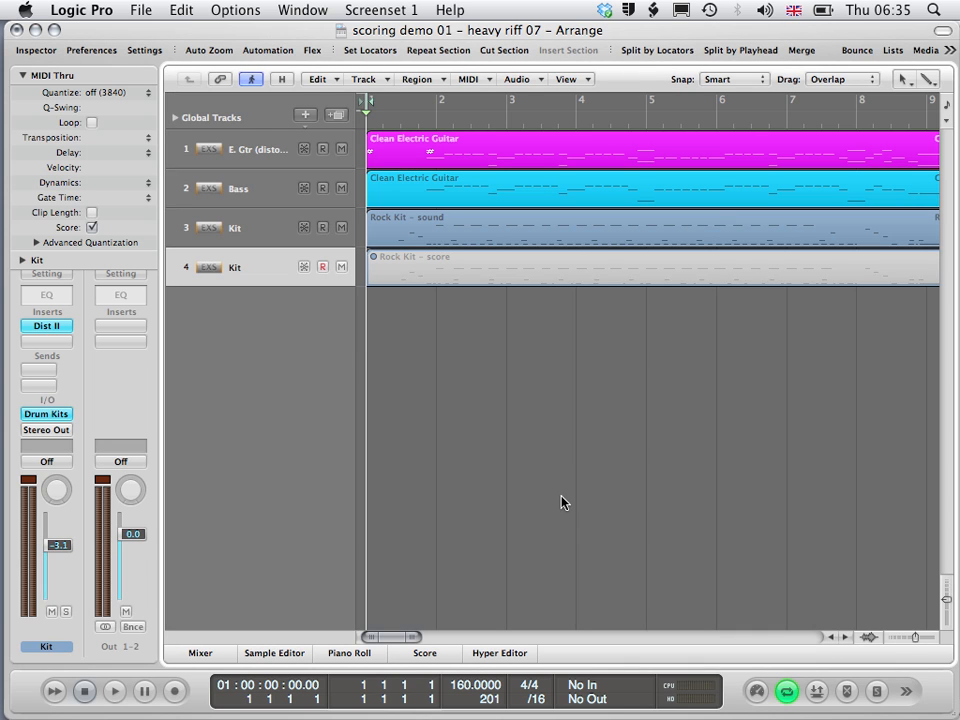
pyautogui.moveTo(912, 645)
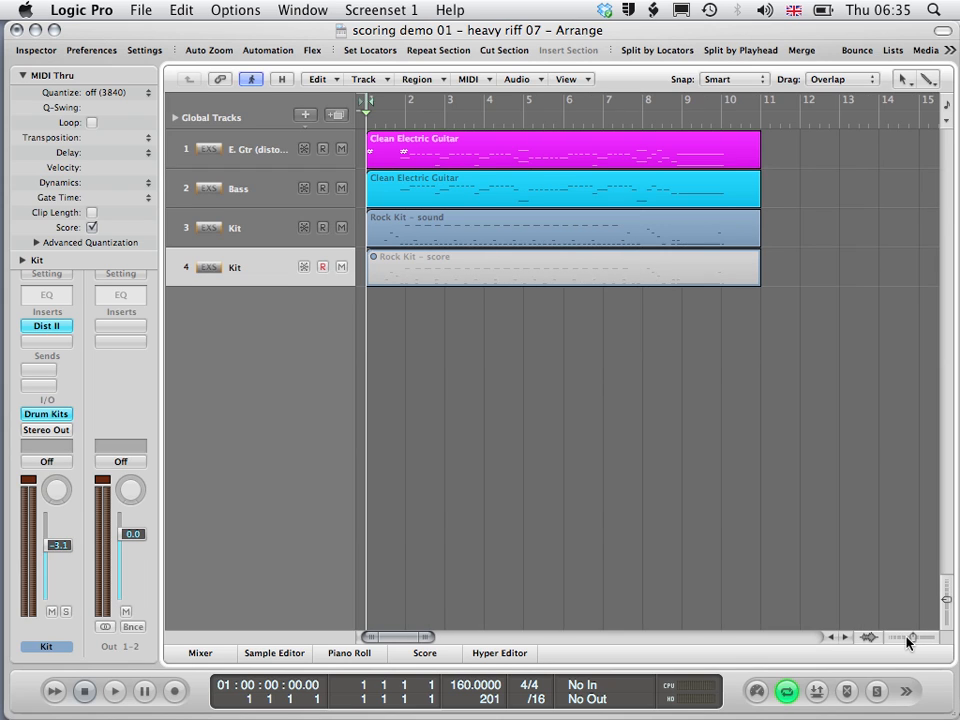
pyautogui.moveTo(528, 297)
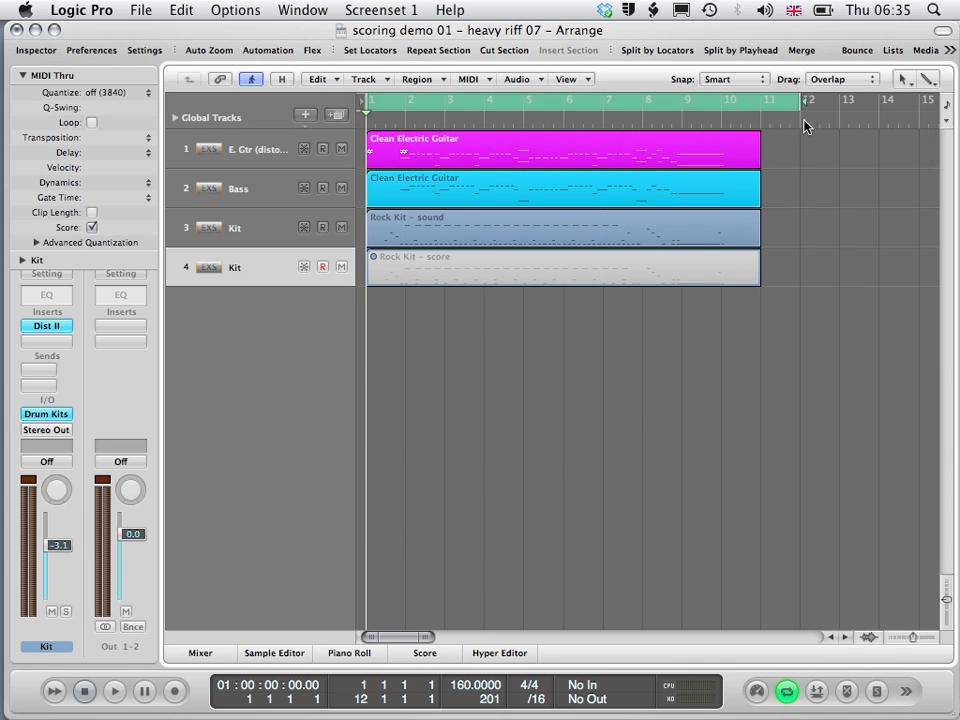
pyautogui.moveTo(640, 118)
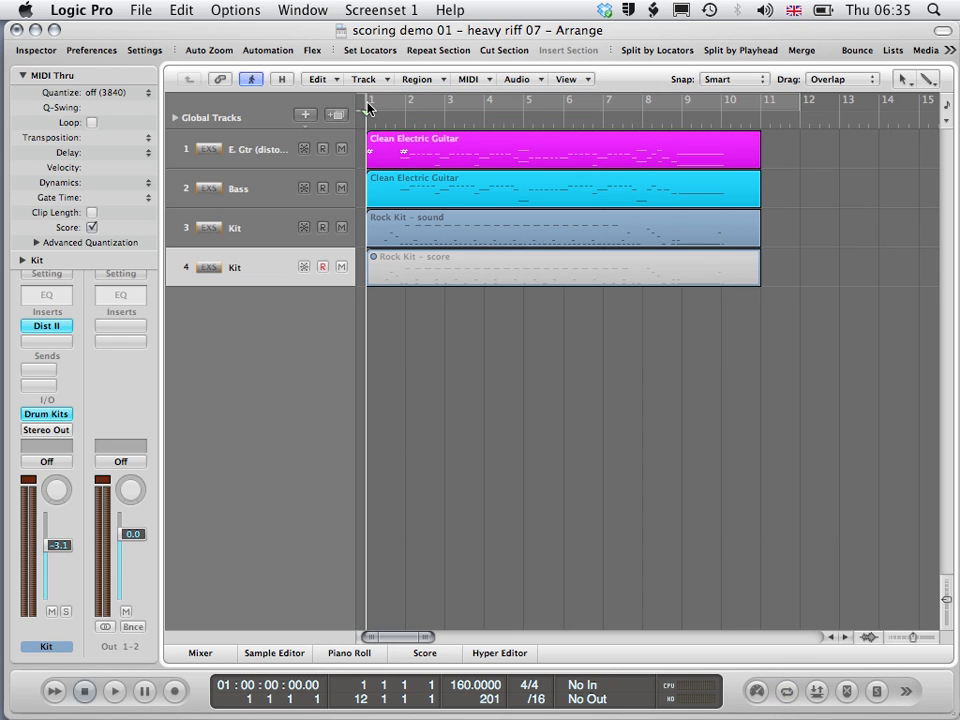
# Step: Drag the cycle range across bars 1 to 12 to cover the whole song
pyautogui.moveTo(370, 100); pyautogui.dragTo(760, 100)
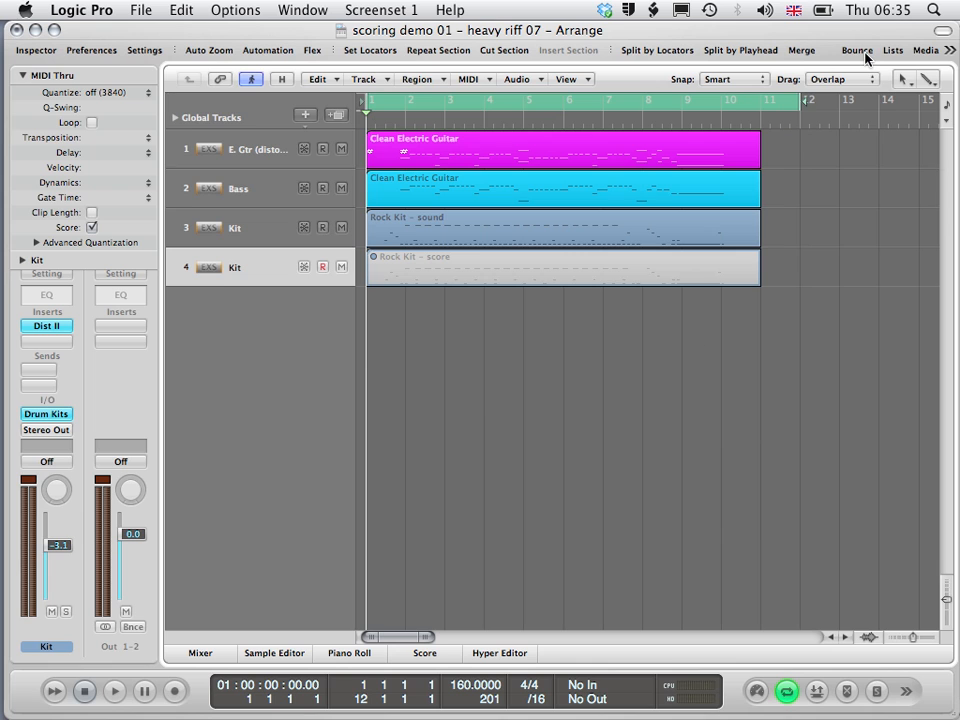
# Step: Set the bounce destination to MP3 only, with the audio tail included
pyautogui.click(856, 50)
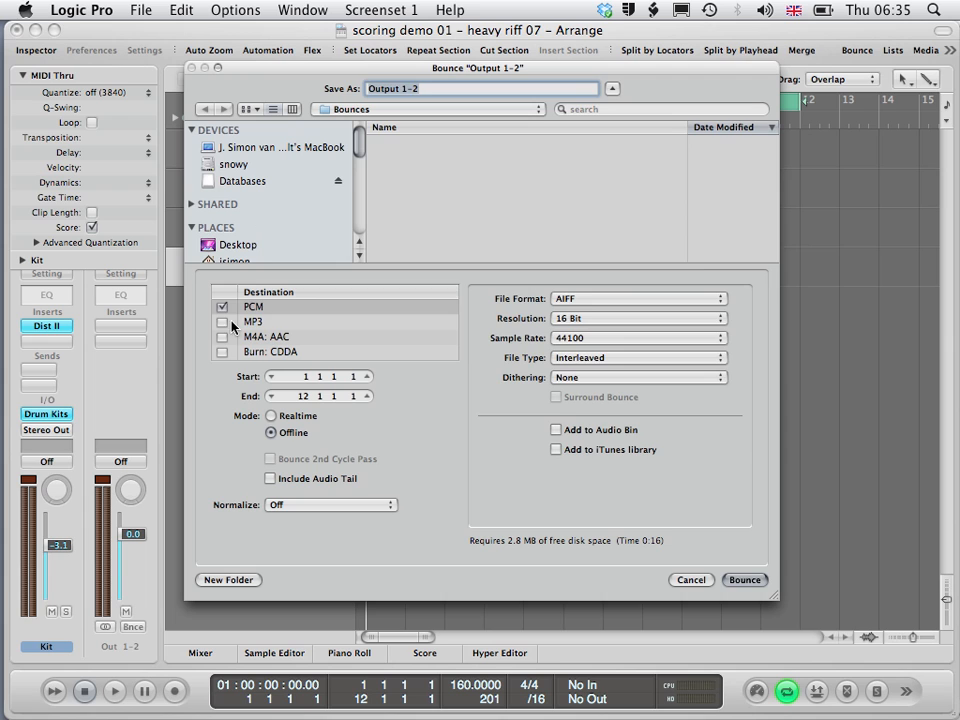
pyautogui.click(223, 321)
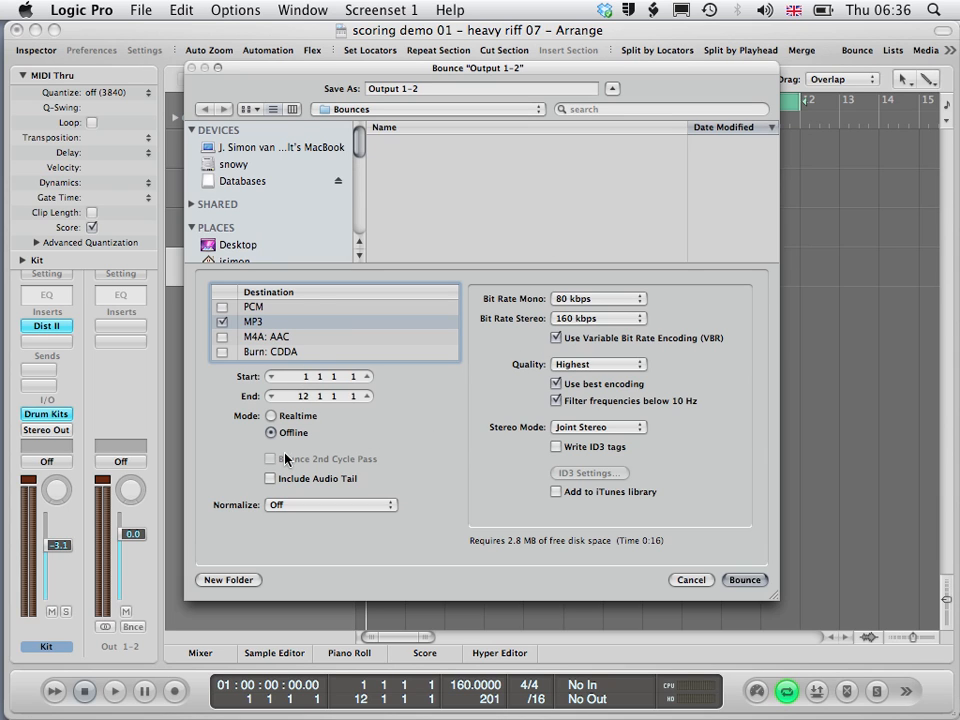
pyautogui.click(270, 478)
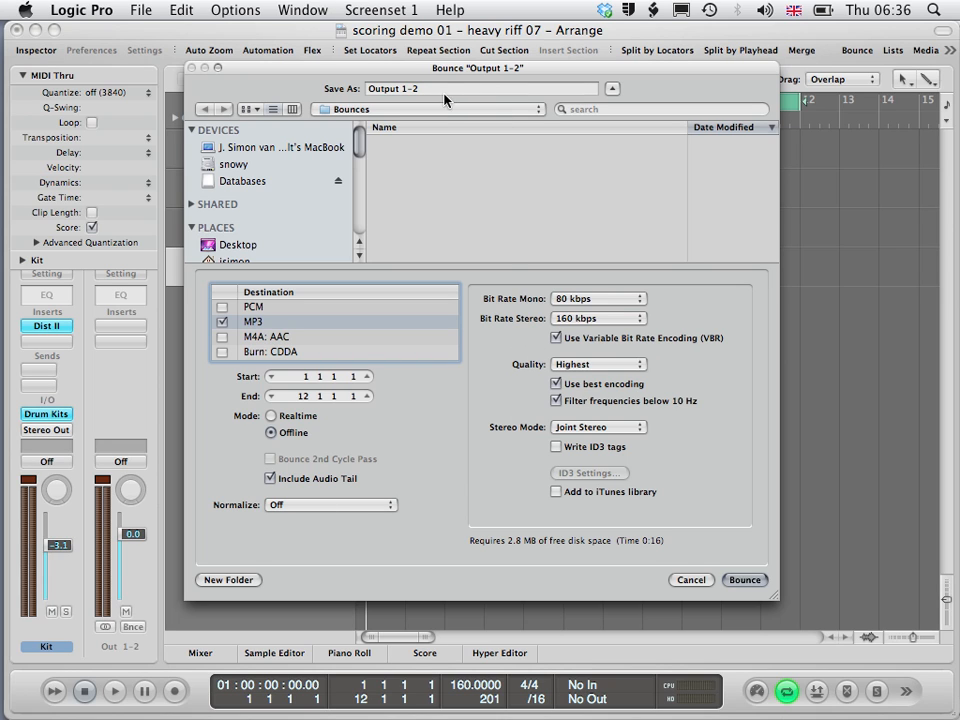
# Step: Name the bounce 'my song' and run the bounce
pyautogui.write('my son')
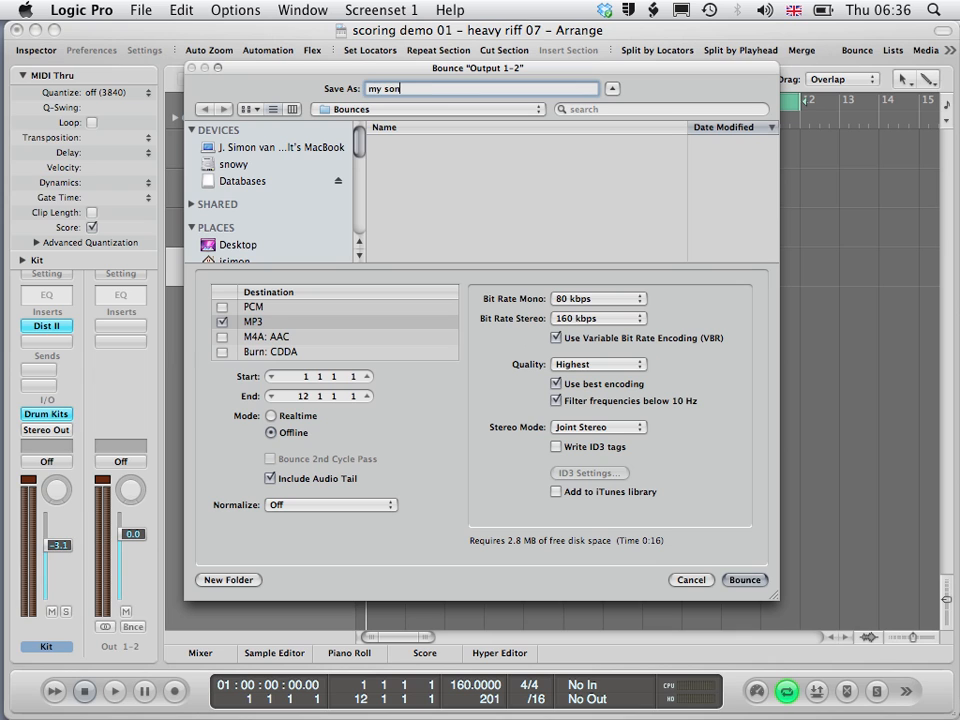
pyautogui.click(744, 580)
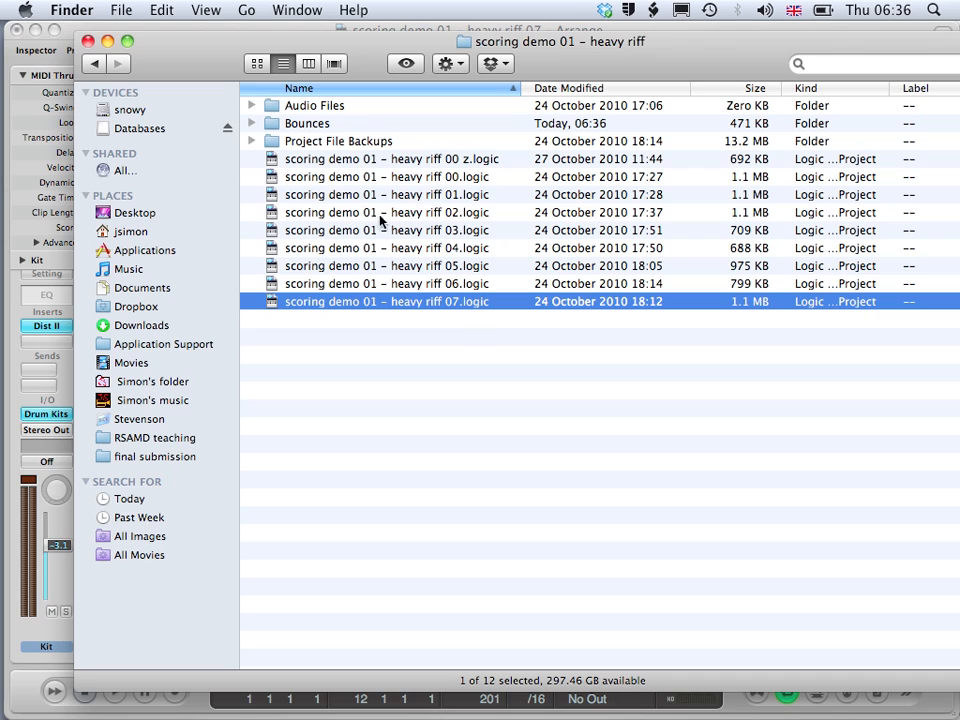
# Step: Open the Bounces folder in Finder and select my song.mp3
pyautogui.doubleClick(307, 123)
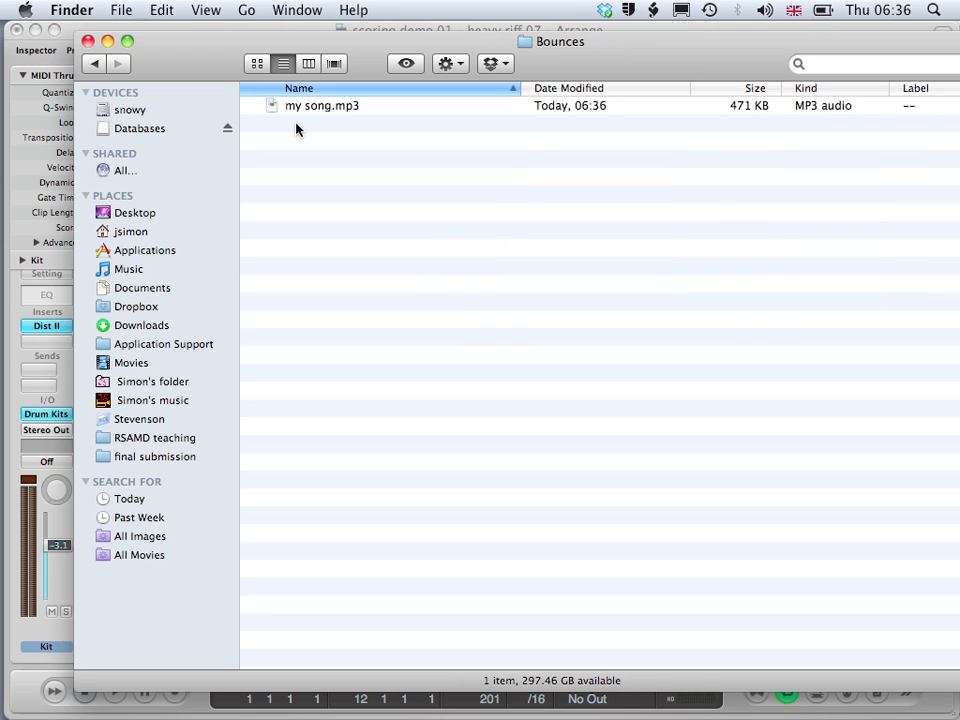
pyautogui.click(323, 105)
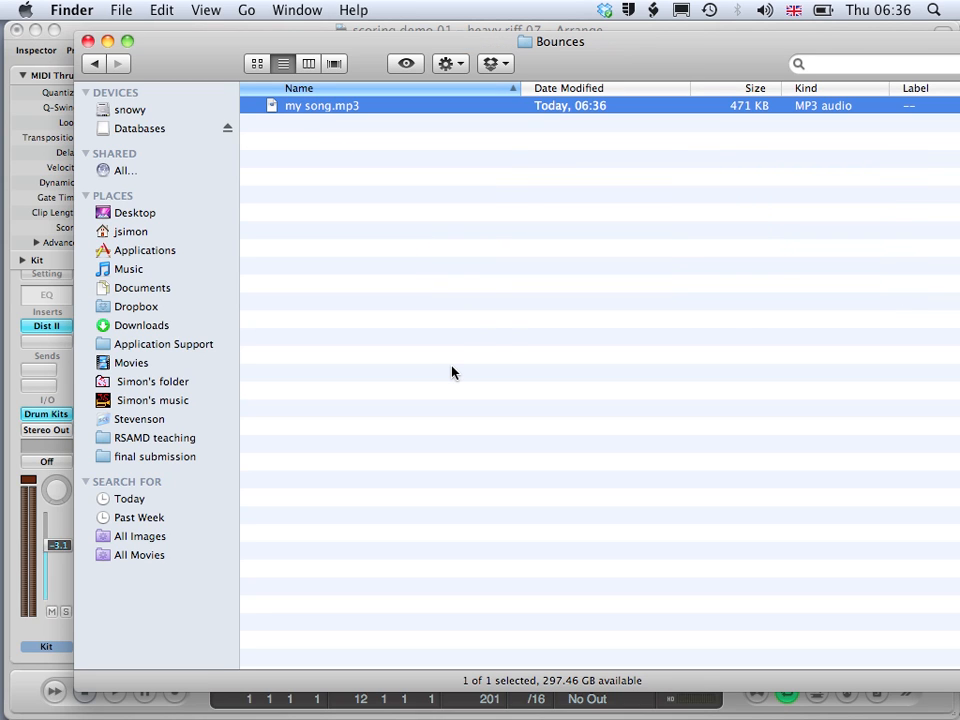